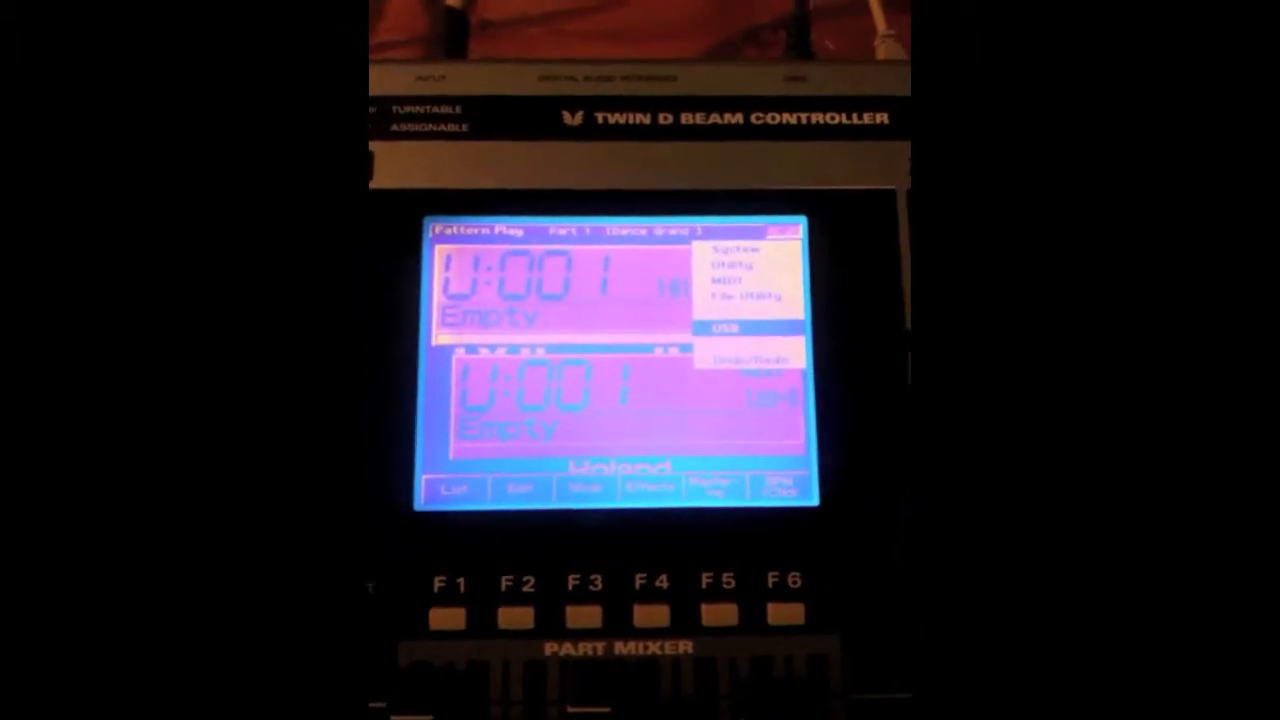
Step: Start USB storage mode from the MC-909 system menu to mount its user drive
left_click(584, 610)
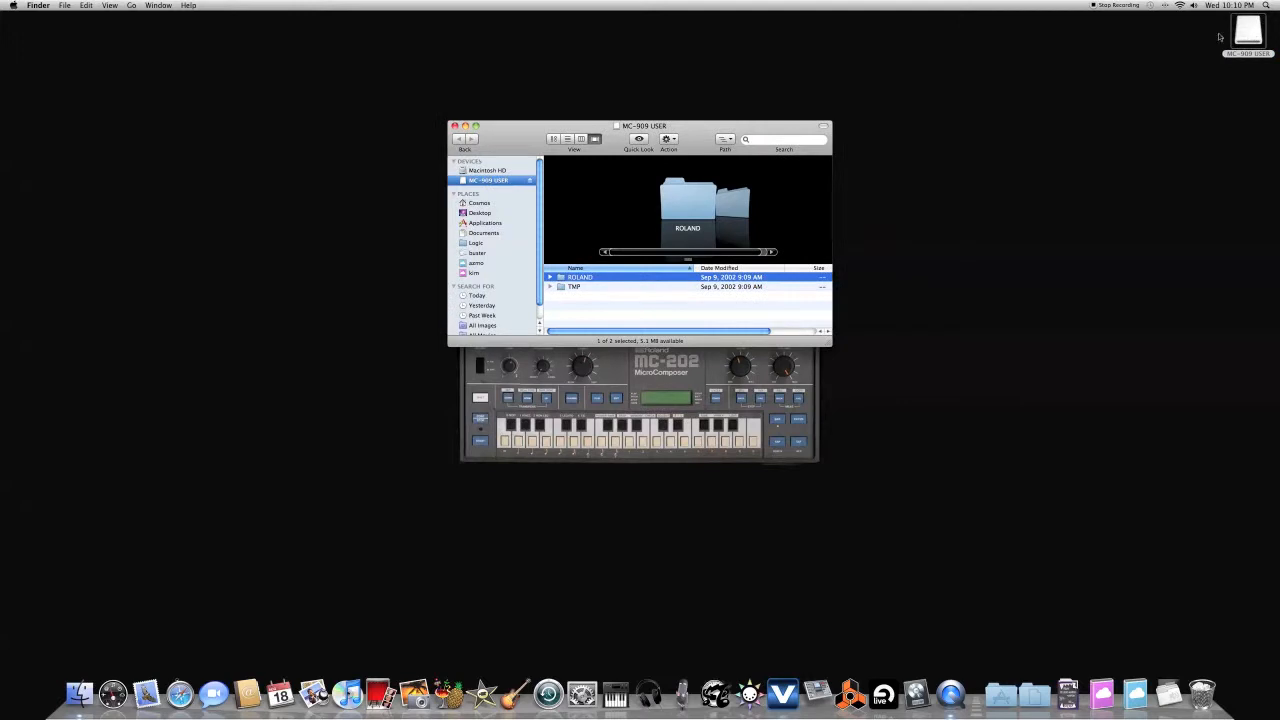
mouse_move(582, 294)
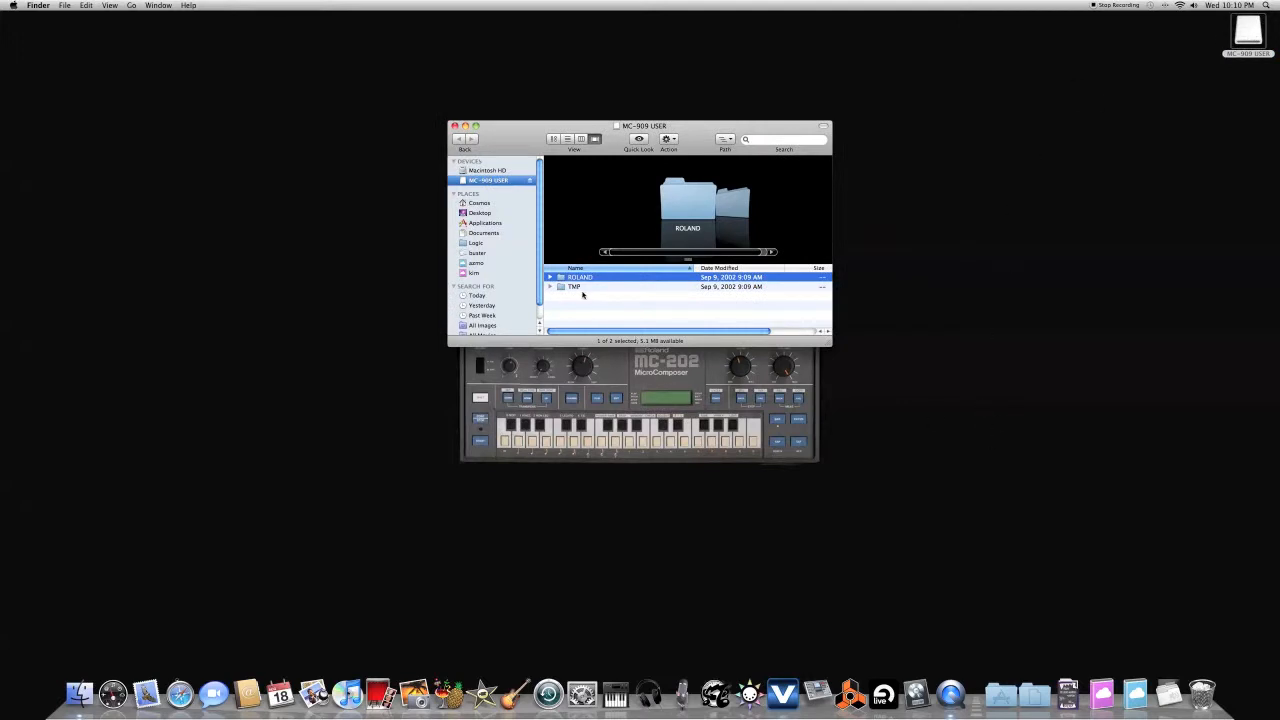
Step: Open TMP, then the WAV_AIFF folder, on the MC-909 USER drive
double_click(573, 287)
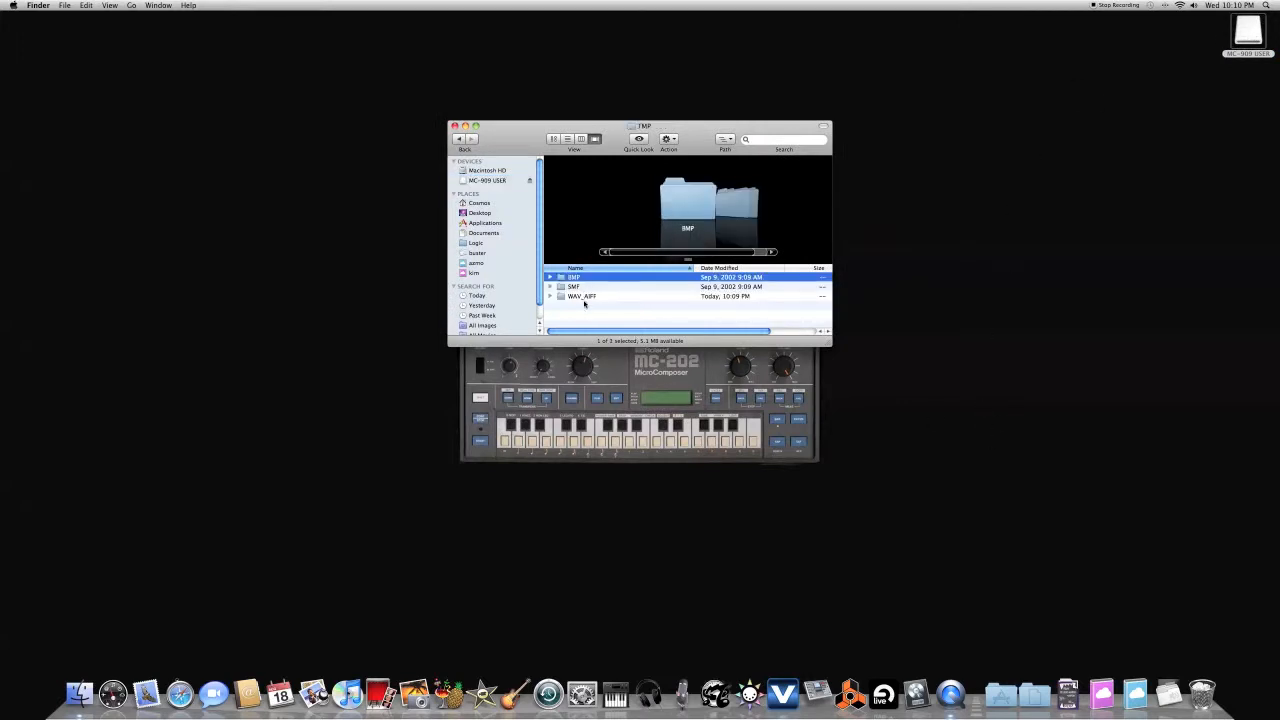
double_click(581, 296)
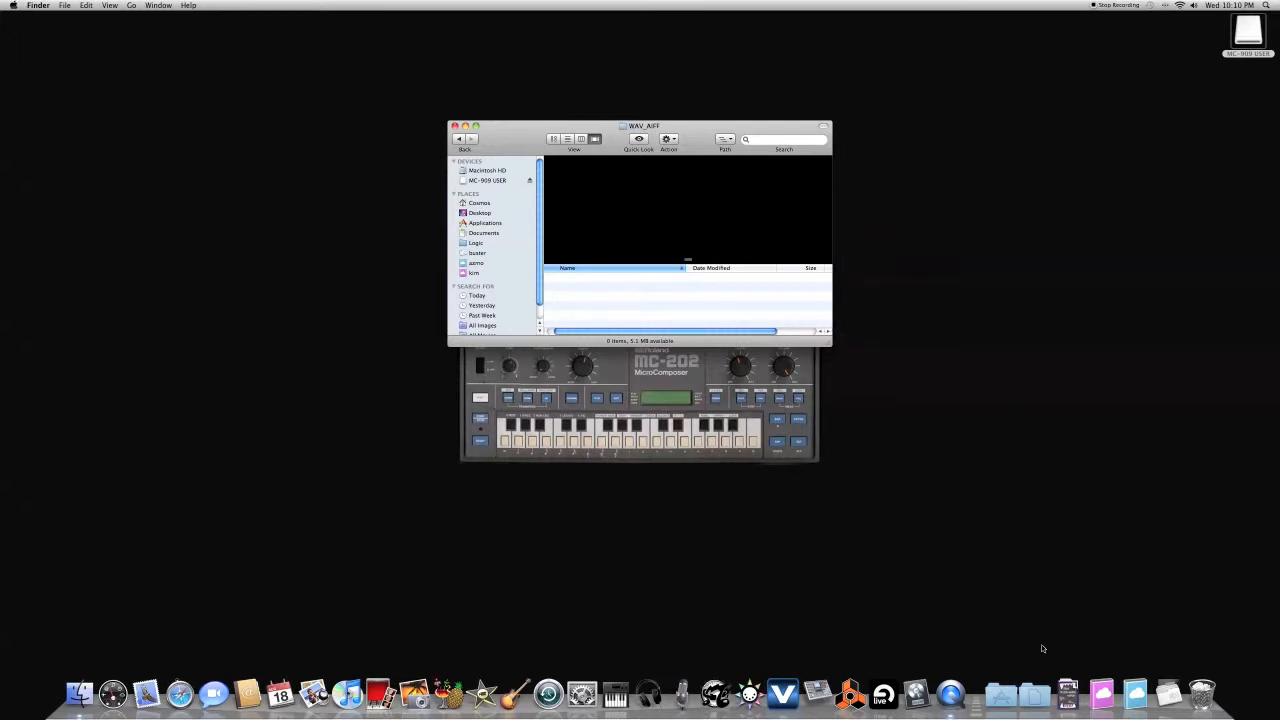
left_click(1170, 693)
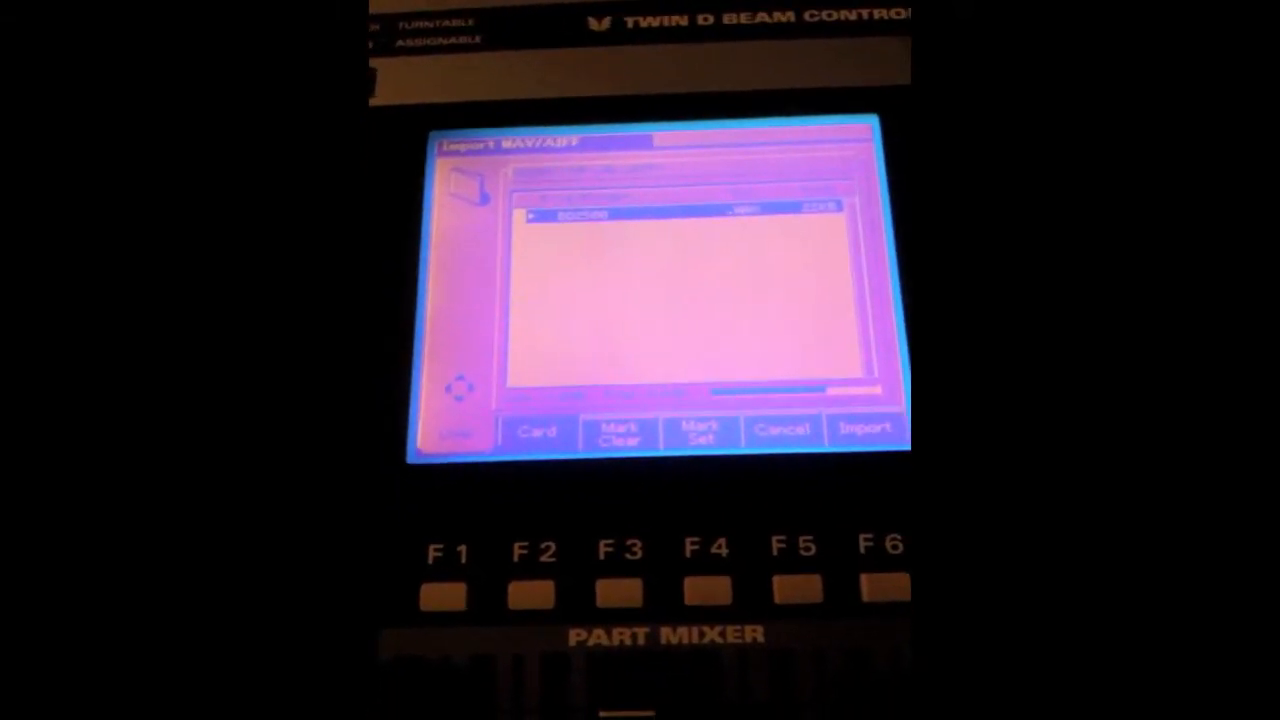
Step: Import the BD2500 WAV file and confirm with Execute
left_click(865, 427)
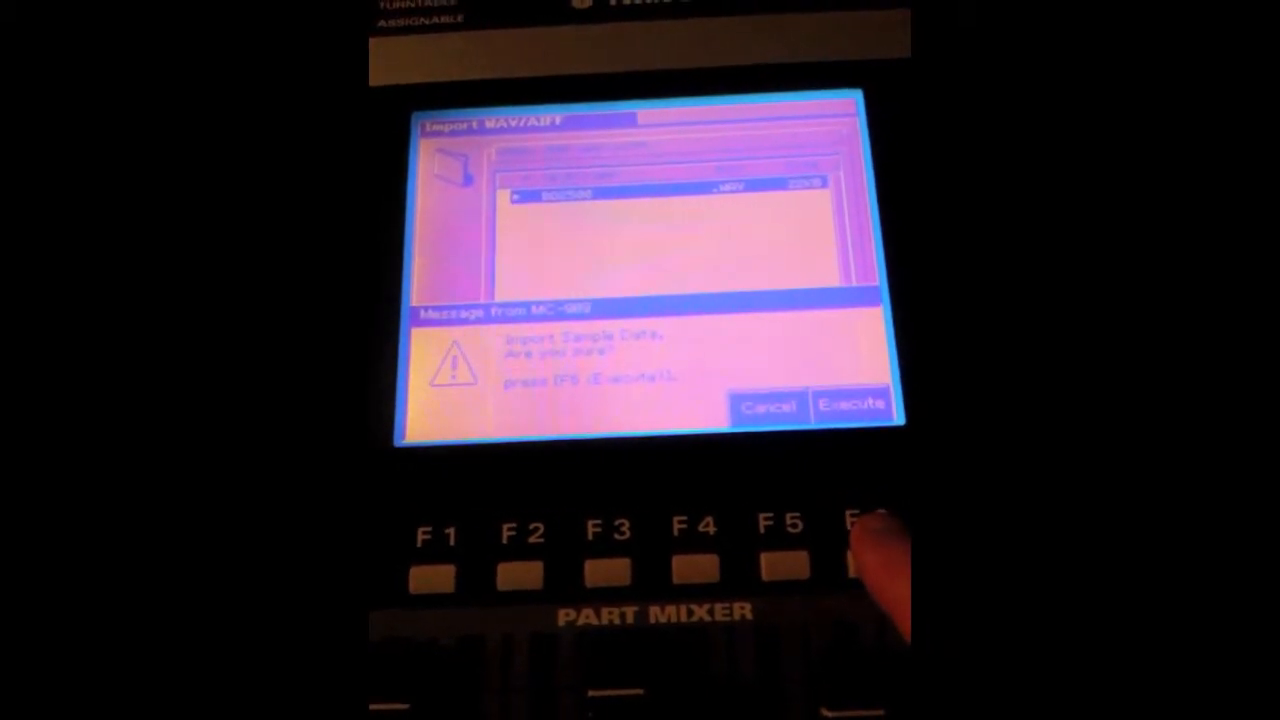
left_click(865, 570)
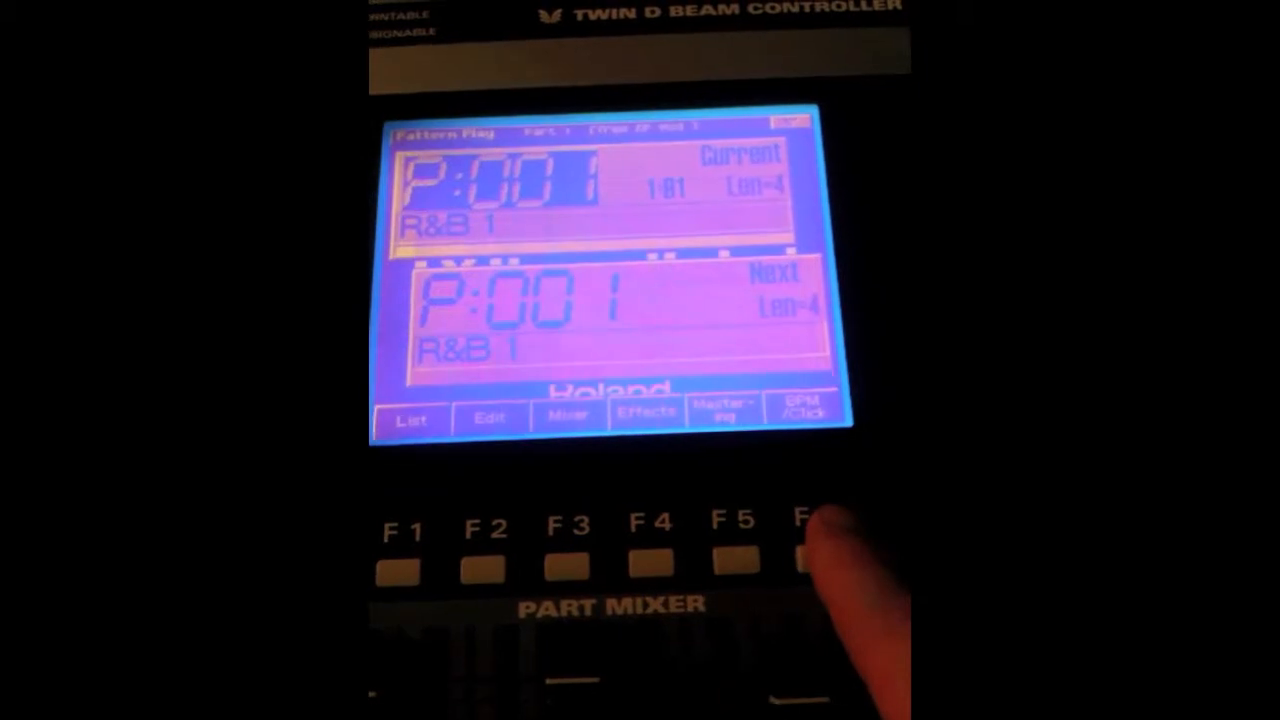